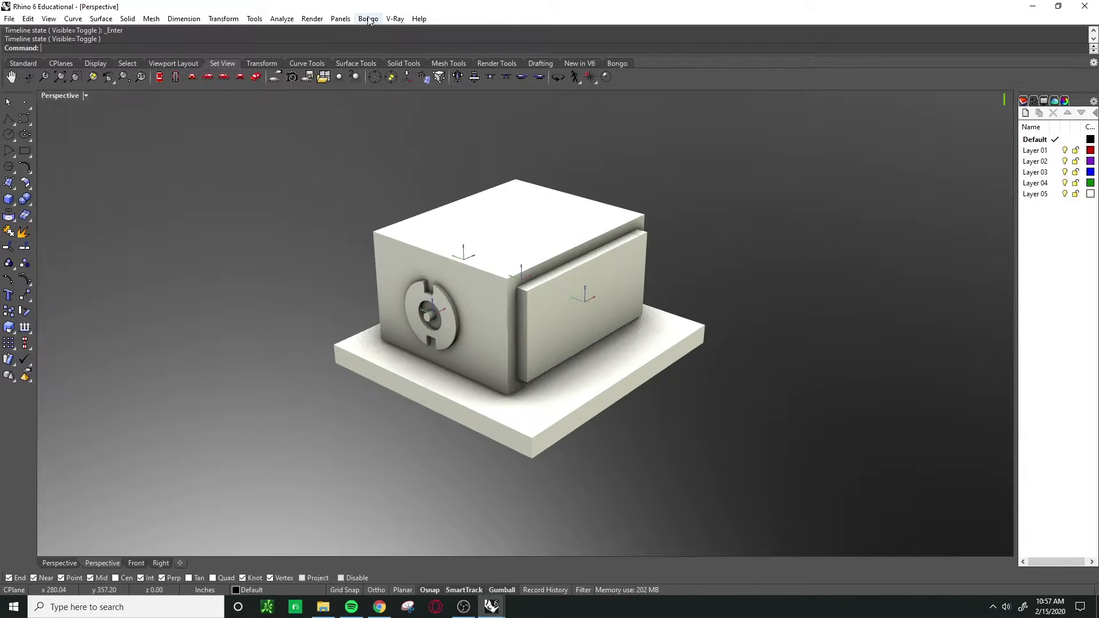
- Show the Bongo timeline panel under the perspective viewport
left_click(367, 18)
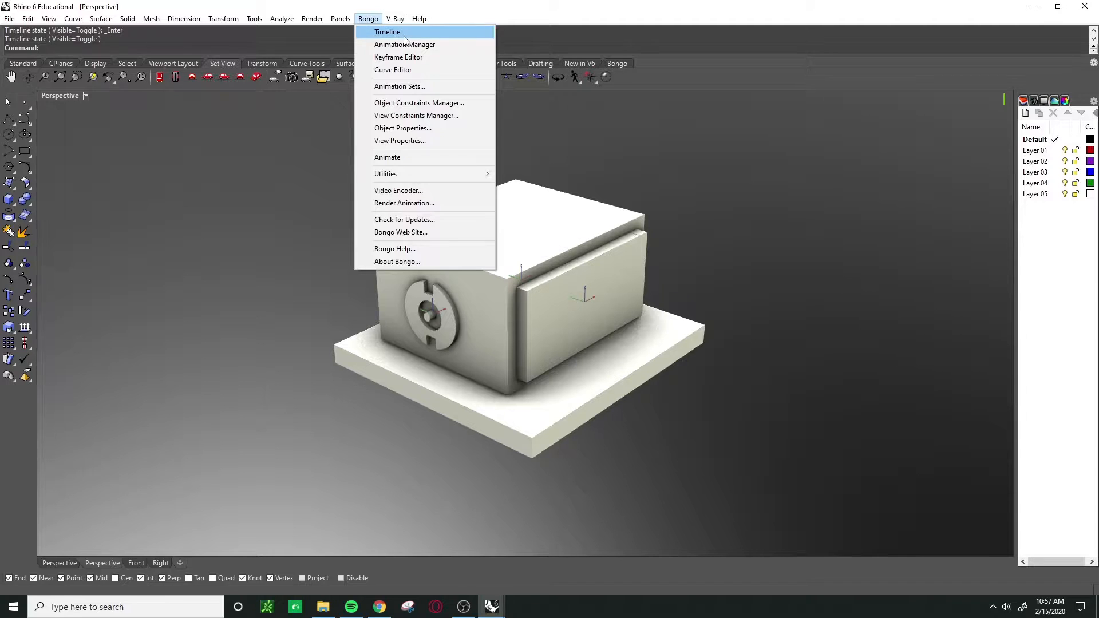
left_click(387, 32)
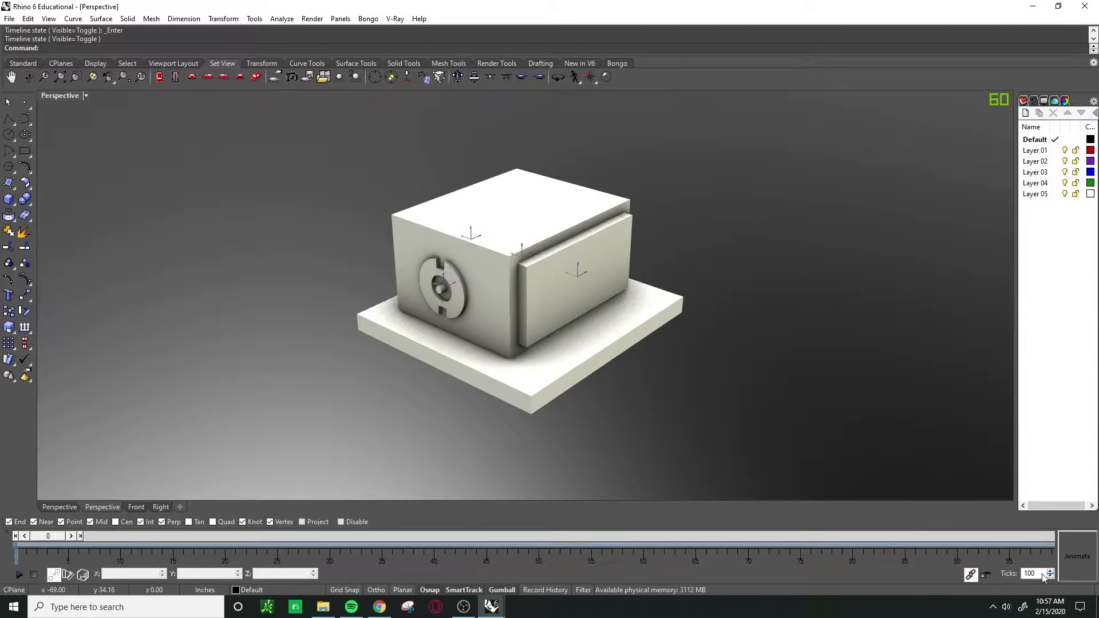
- Set the timeline Ticks value to 250
left_click(1050, 576)
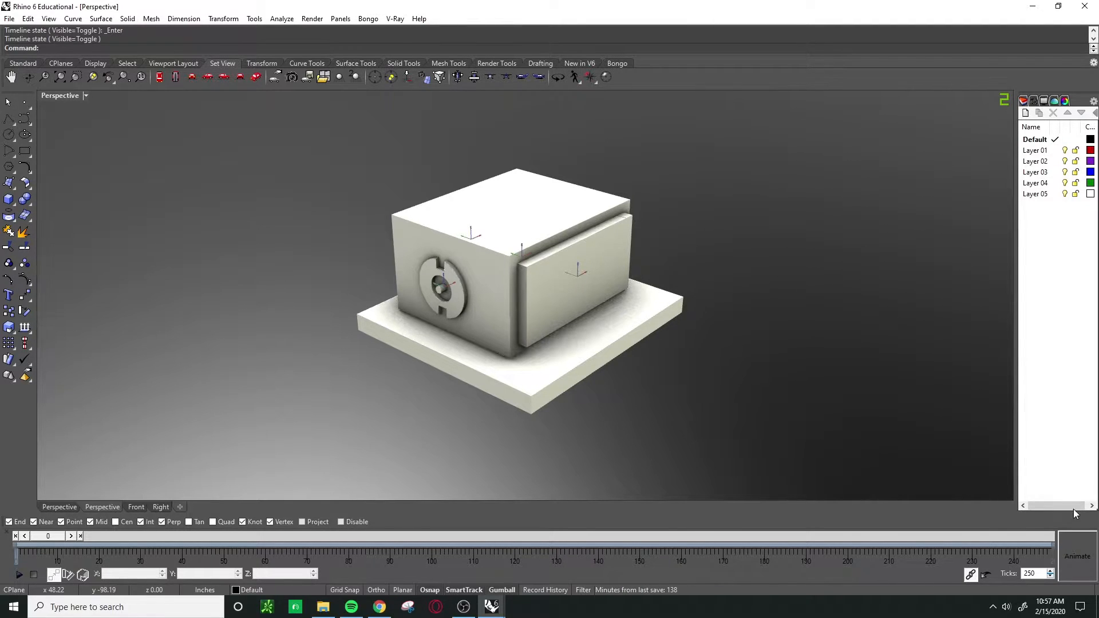
mouse_move(655, 369)
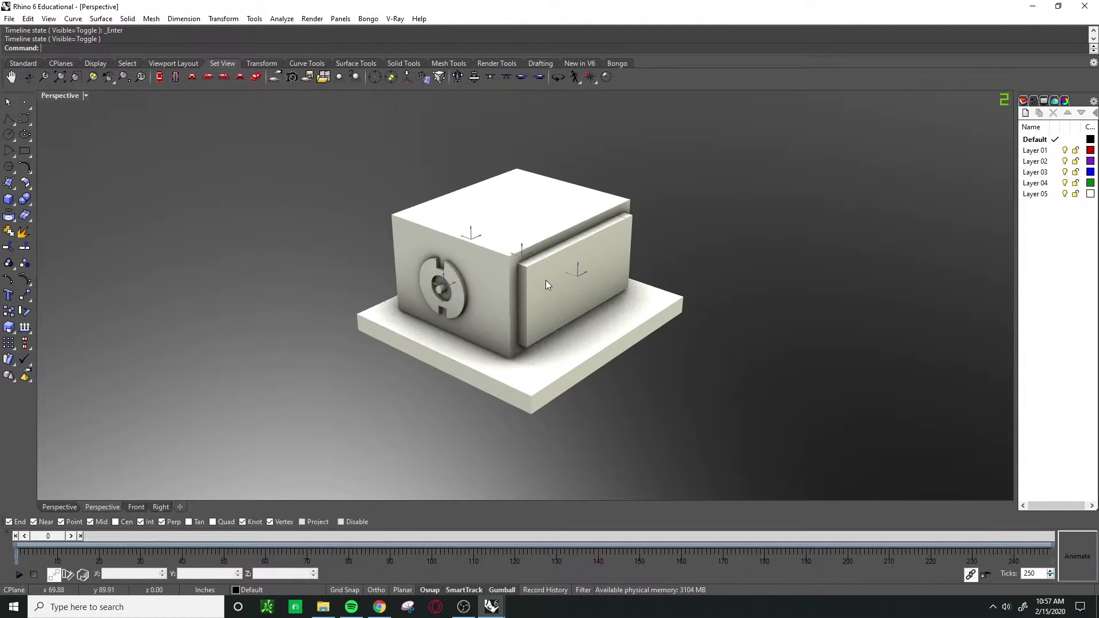
- Select the drawer, move to frame 50 and switch to position keyframing
left_click(547, 285)
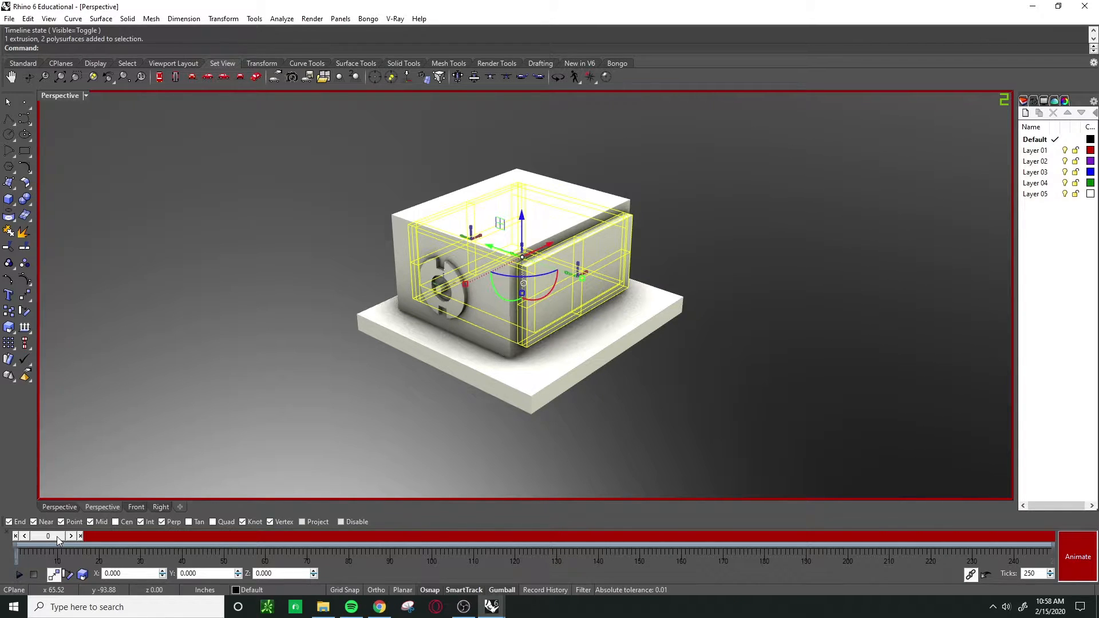
type("50")
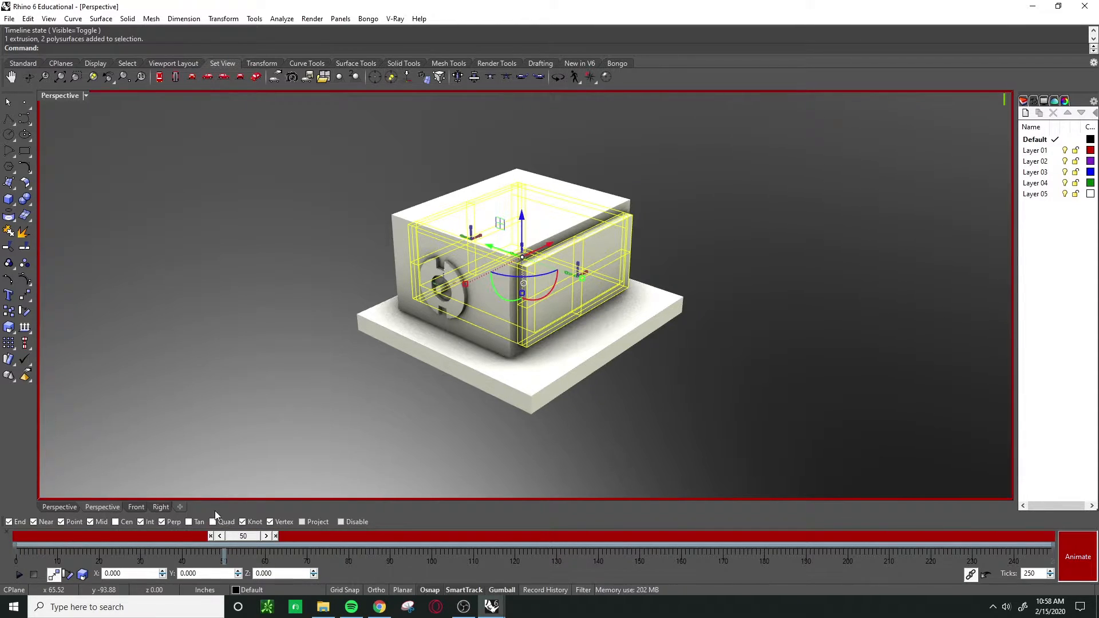
mouse_move(488, 247)
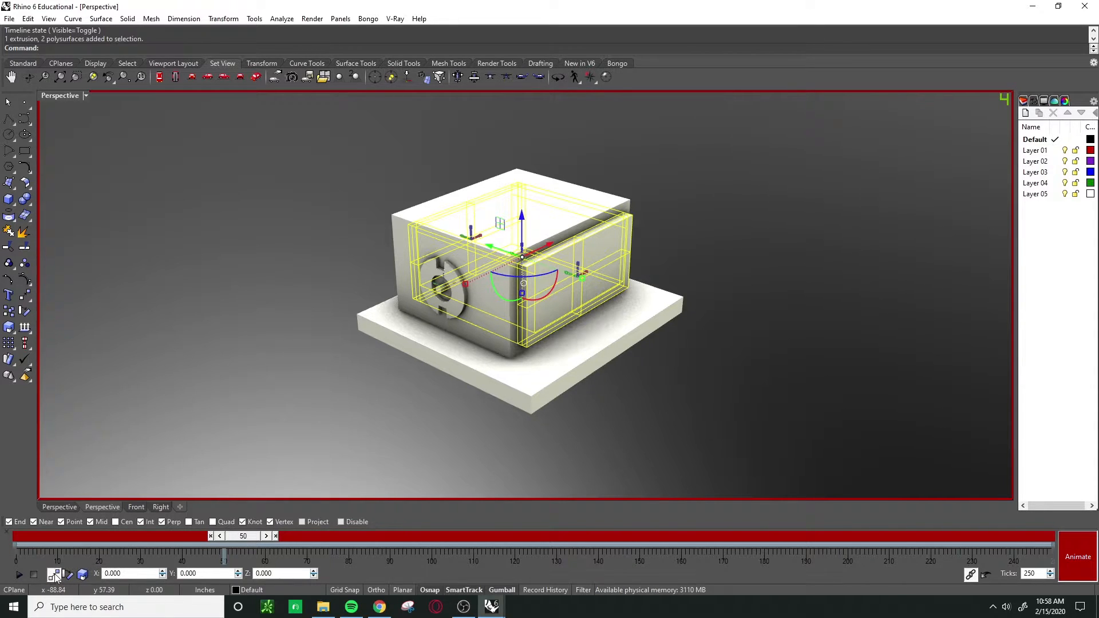
mouse_move(56, 575)
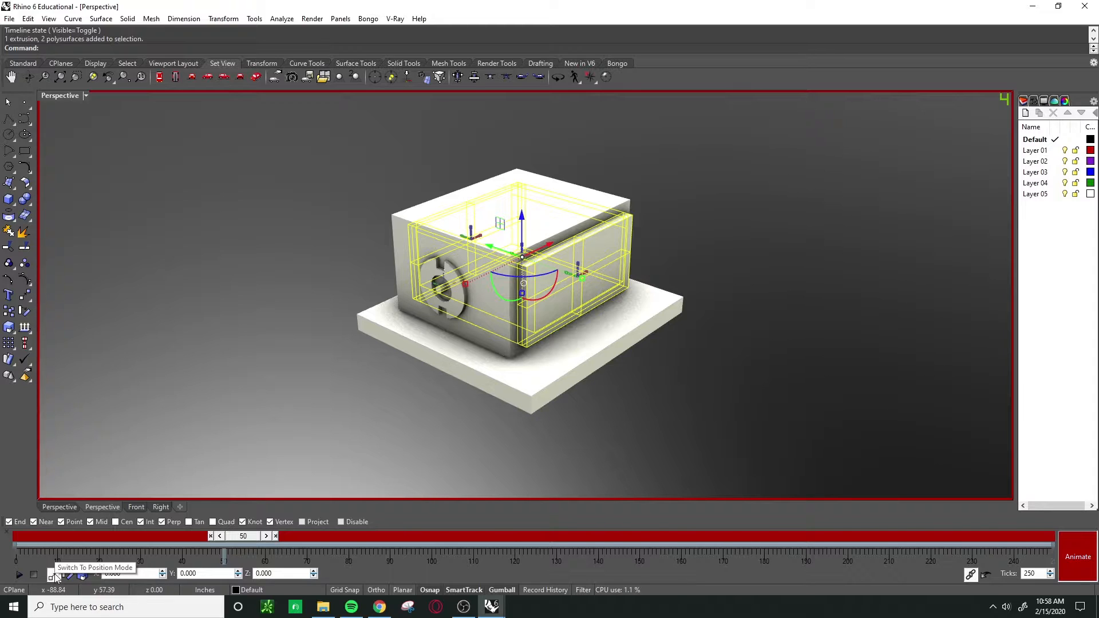
left_click(55, 573)
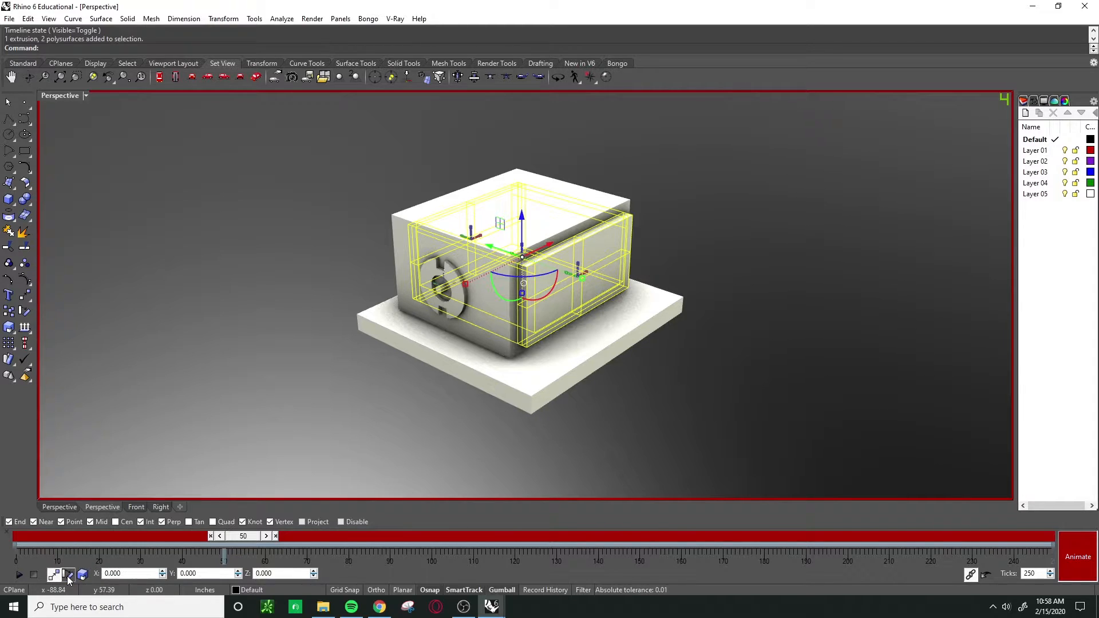
mouse_move(69, 574)
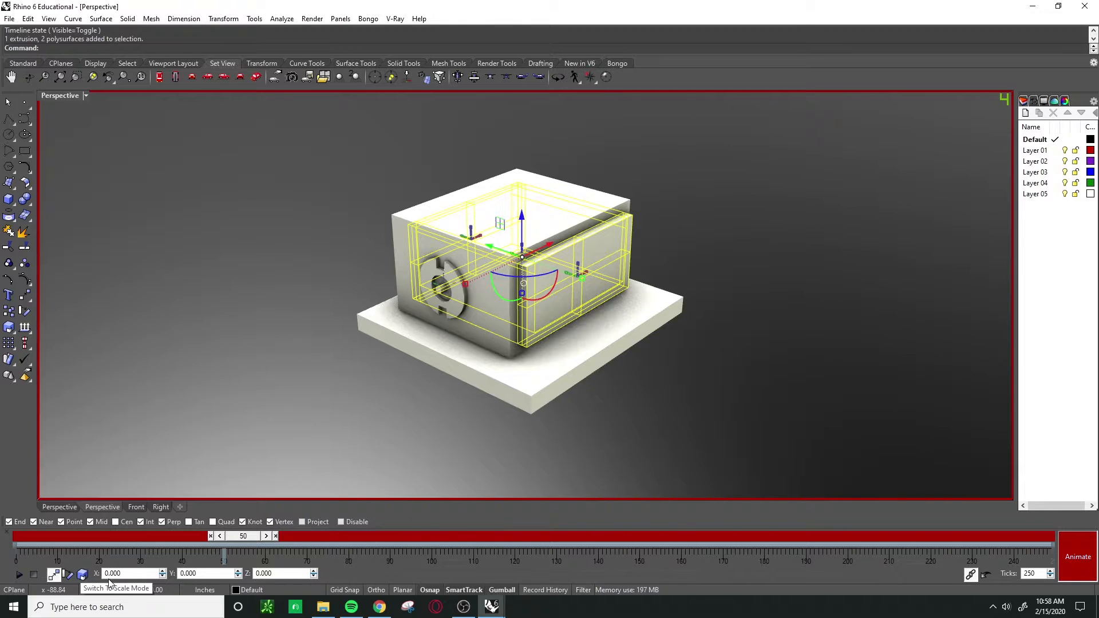
mouse_move(564, 285)
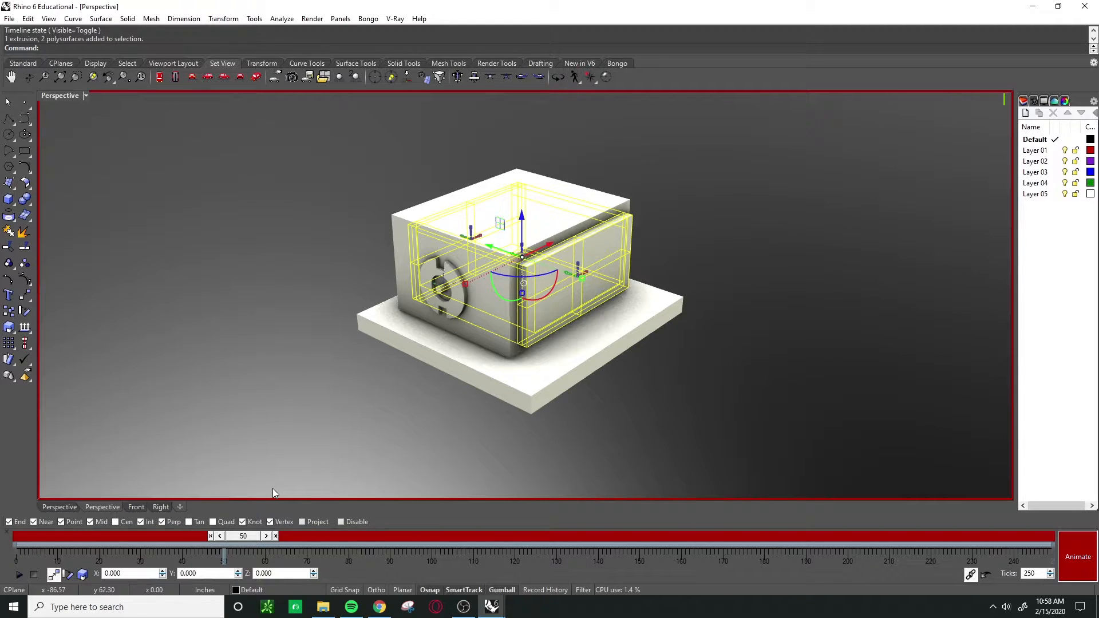
- Key the drawer's Y position to -45 at frame 50, then scrub back to frame 0
left_click(204, 573)
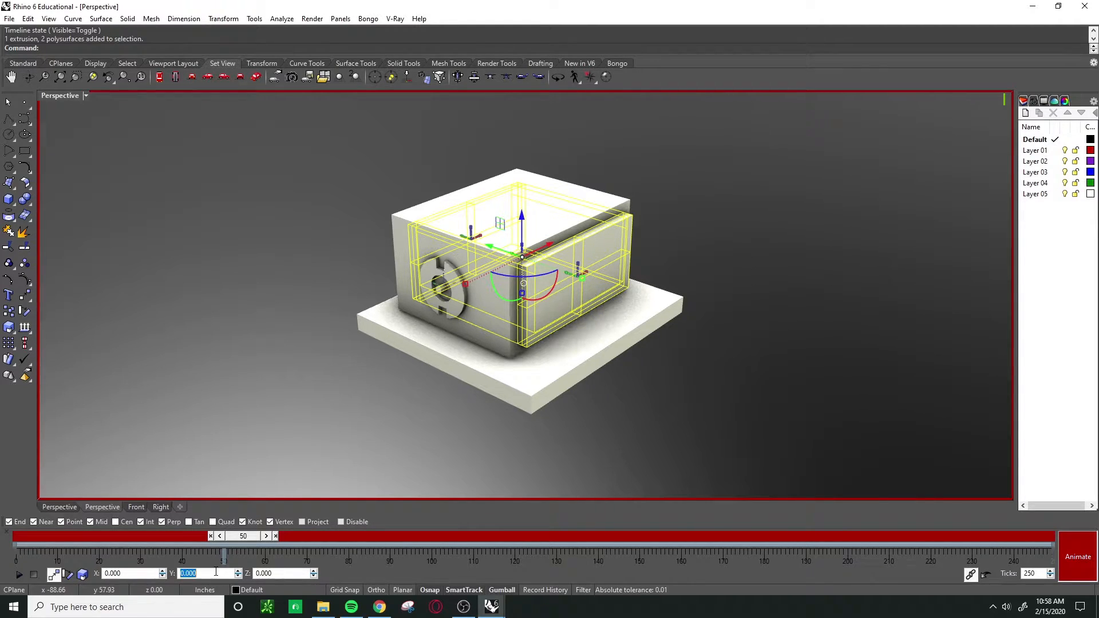
type("-45")
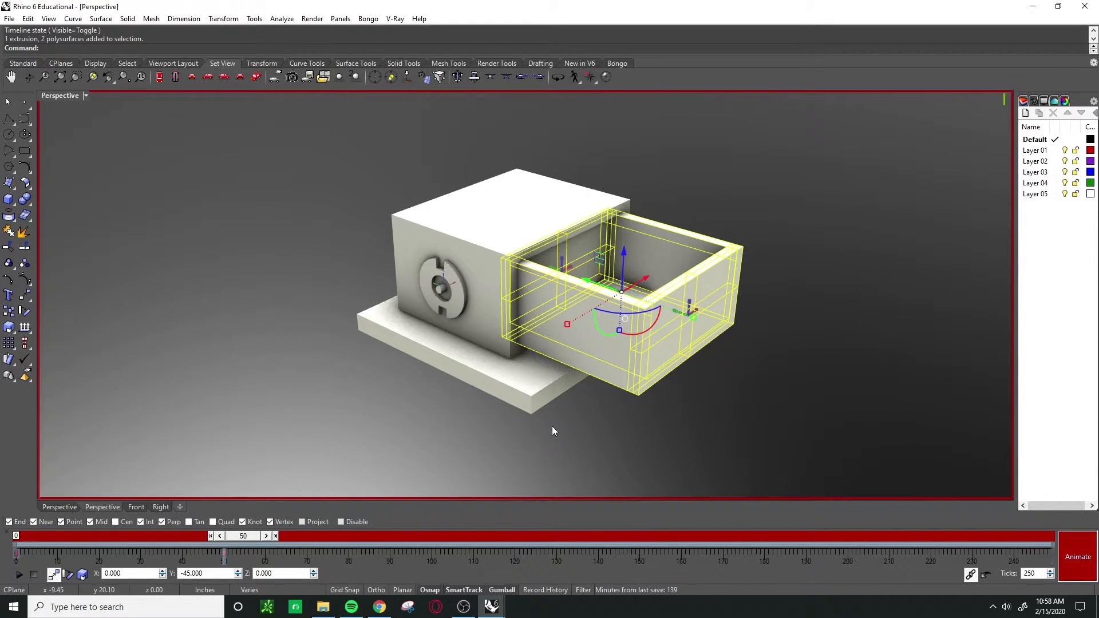
left_click_drag(223, 552, 201, 551)
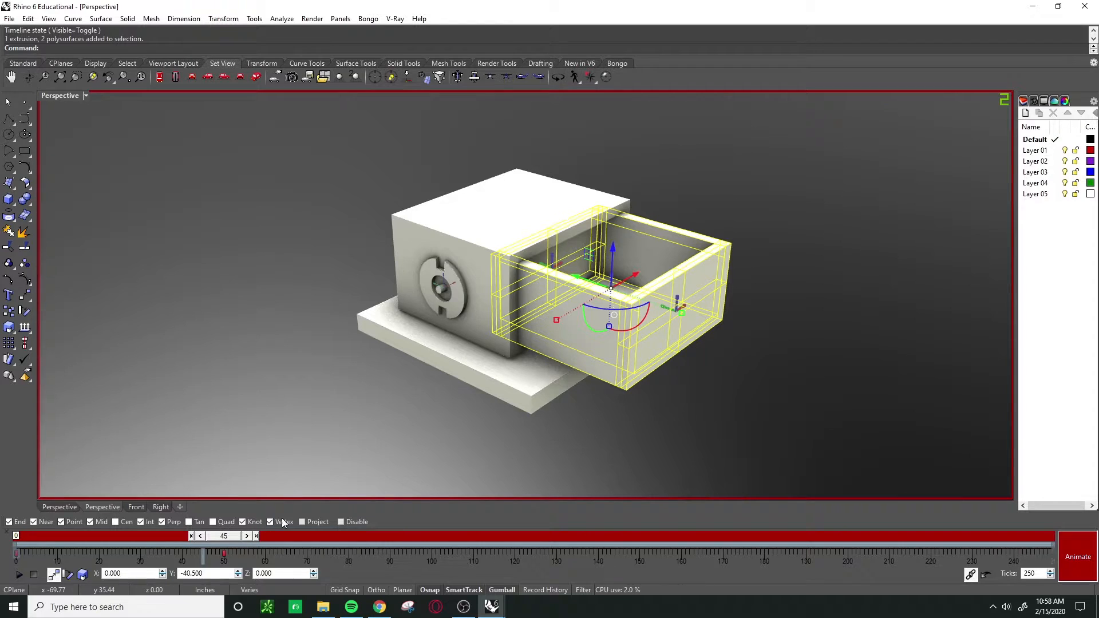
left_click_drag(223, 536, 244, 536)
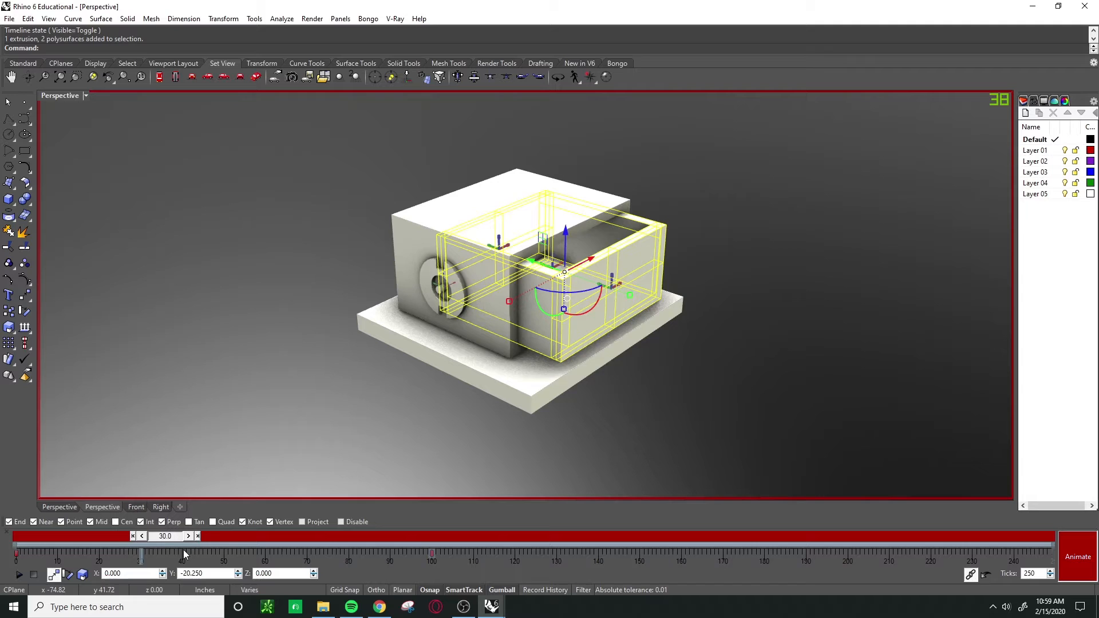
left_click_drag(139, 554, 370, 554)
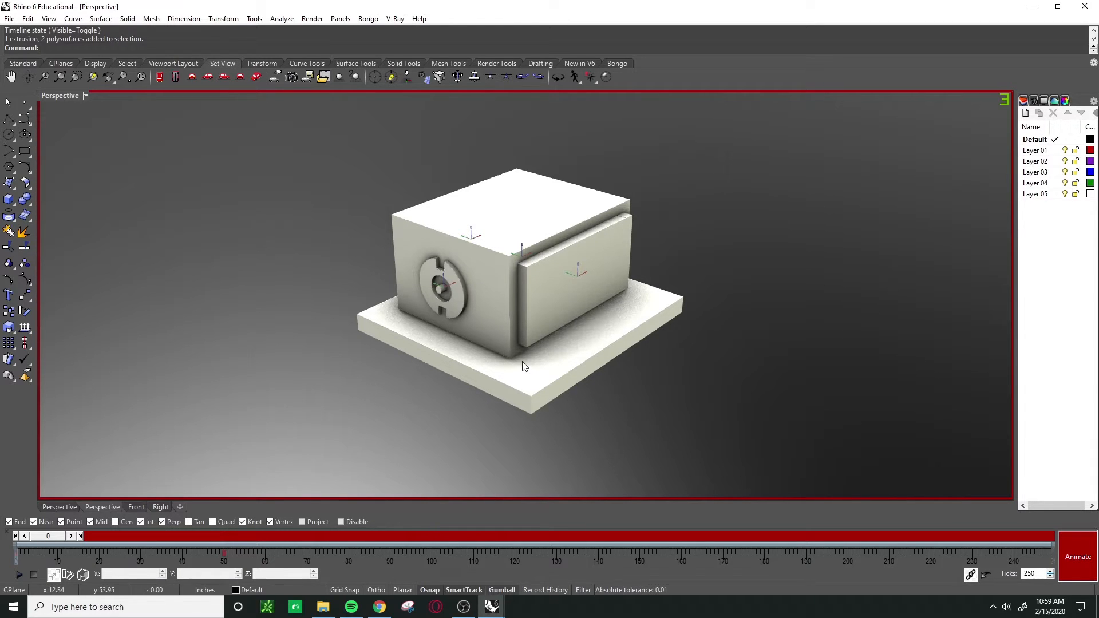
mouse_move(529, 364)
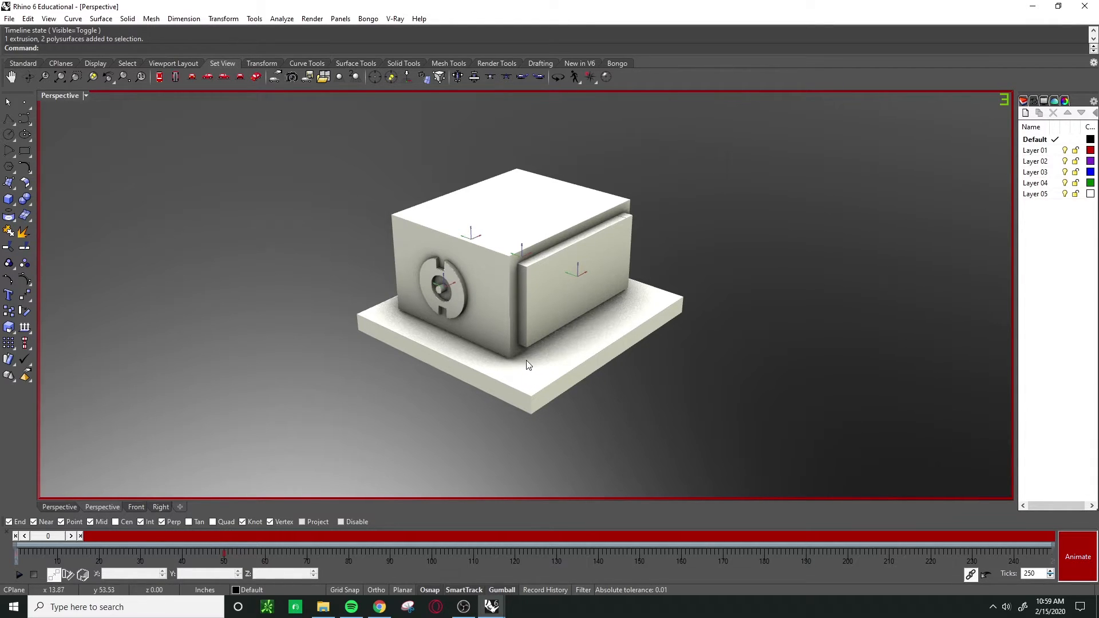
mouse_move(353, 461)
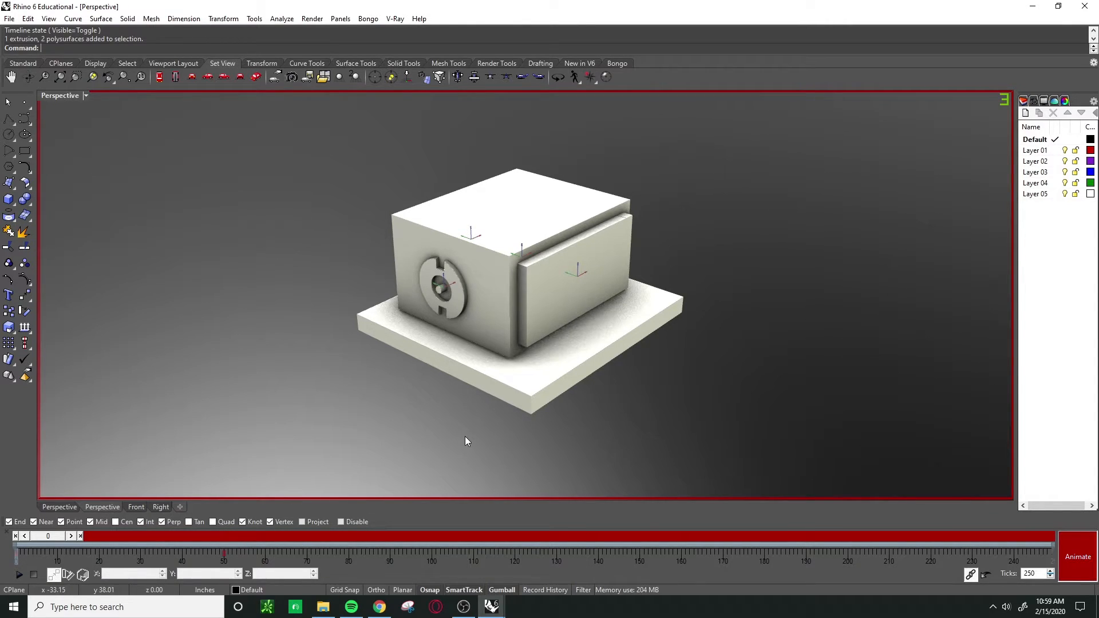
- Select the gear, scrub to frame 50 and switch to rotation keyframing for a 90° turn
left_click(442, 281)
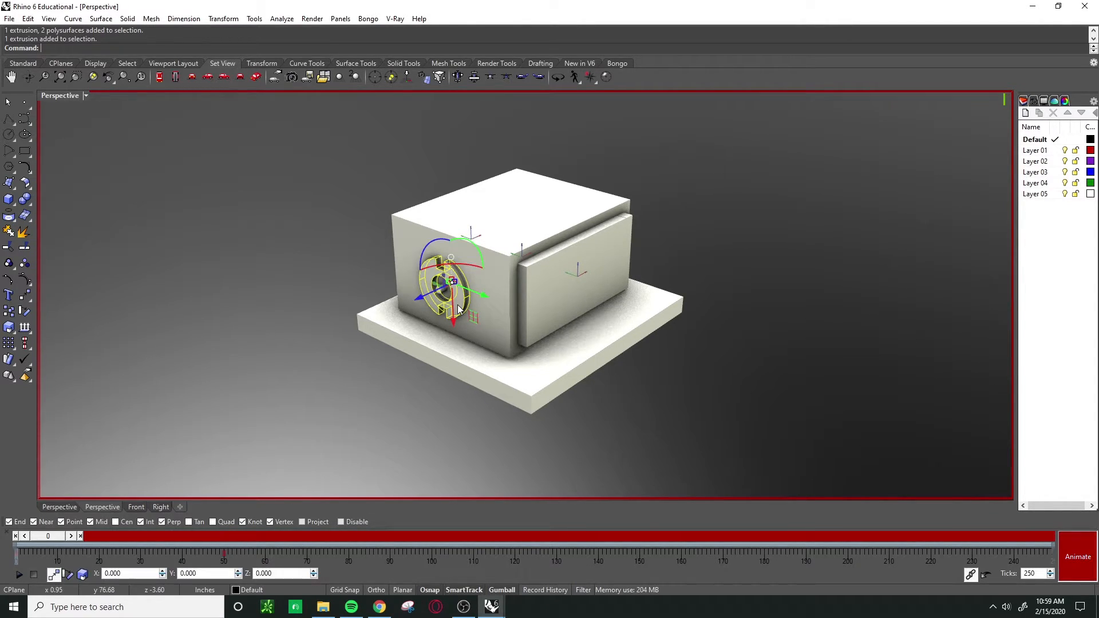
left_click(55, 535)
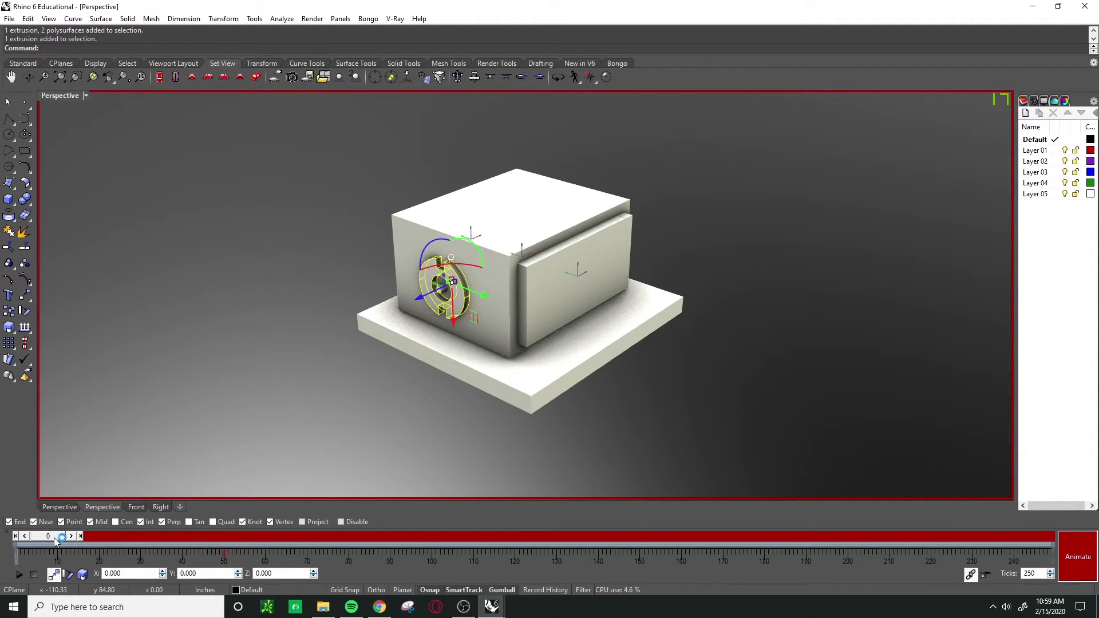
left_click_drag(62, 536, 215, 535)
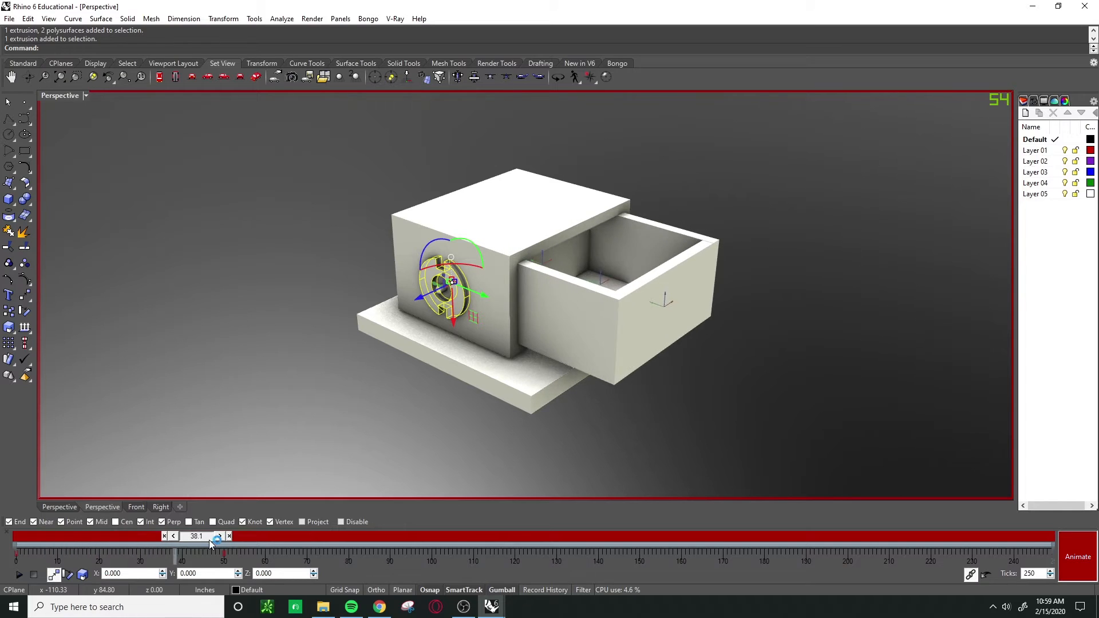
left_click_drag(217, 536, 245, 536)
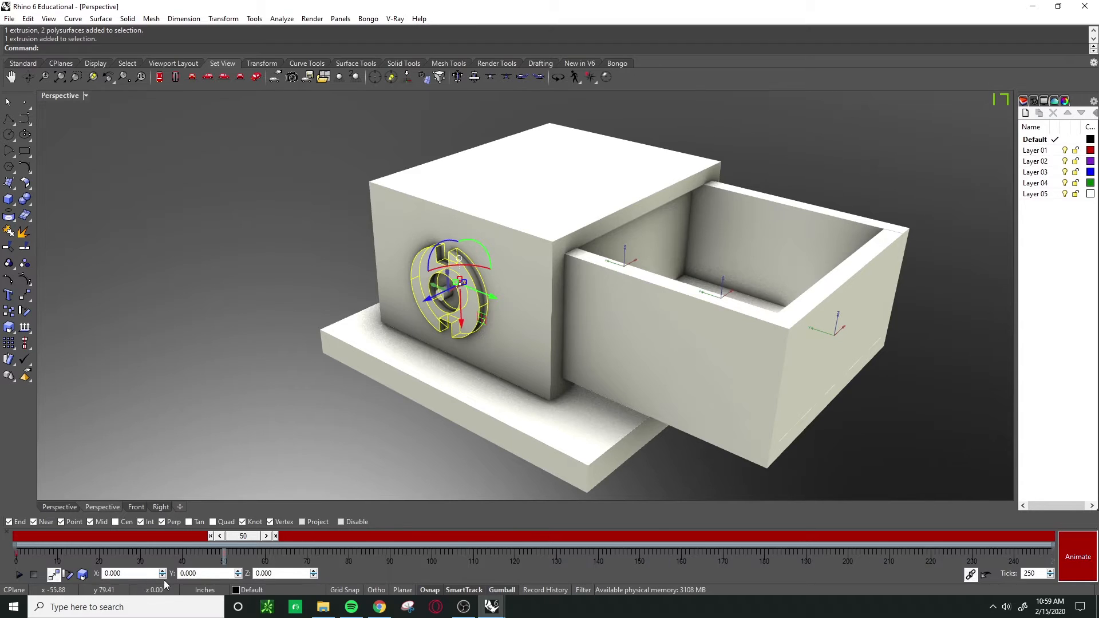
mouse_move(68, 574)
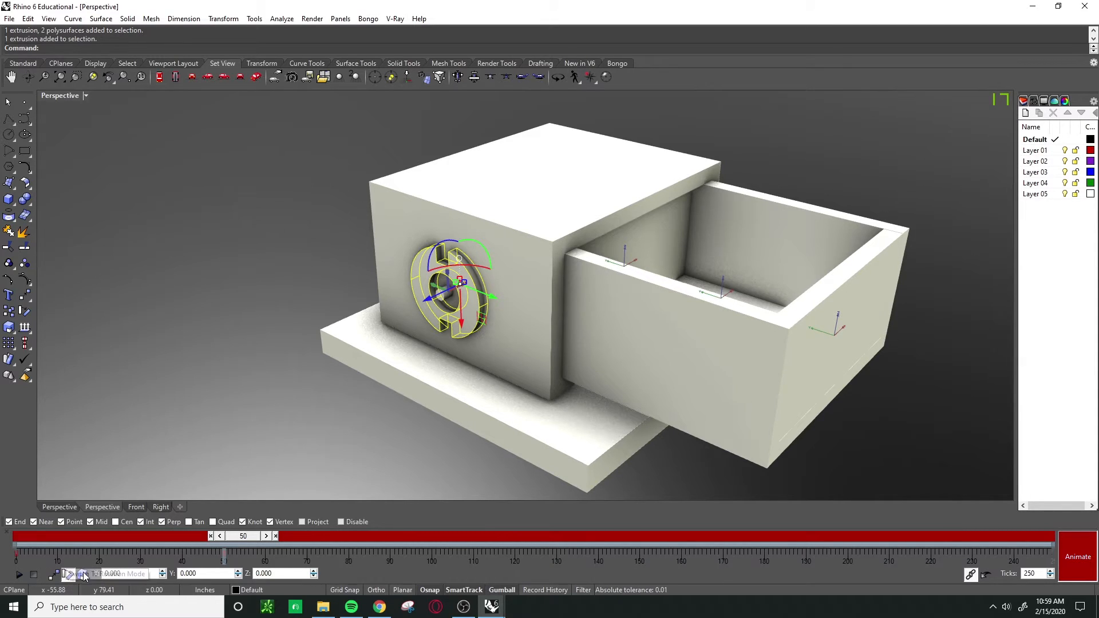
left_click(112, 573)
type("90.000")
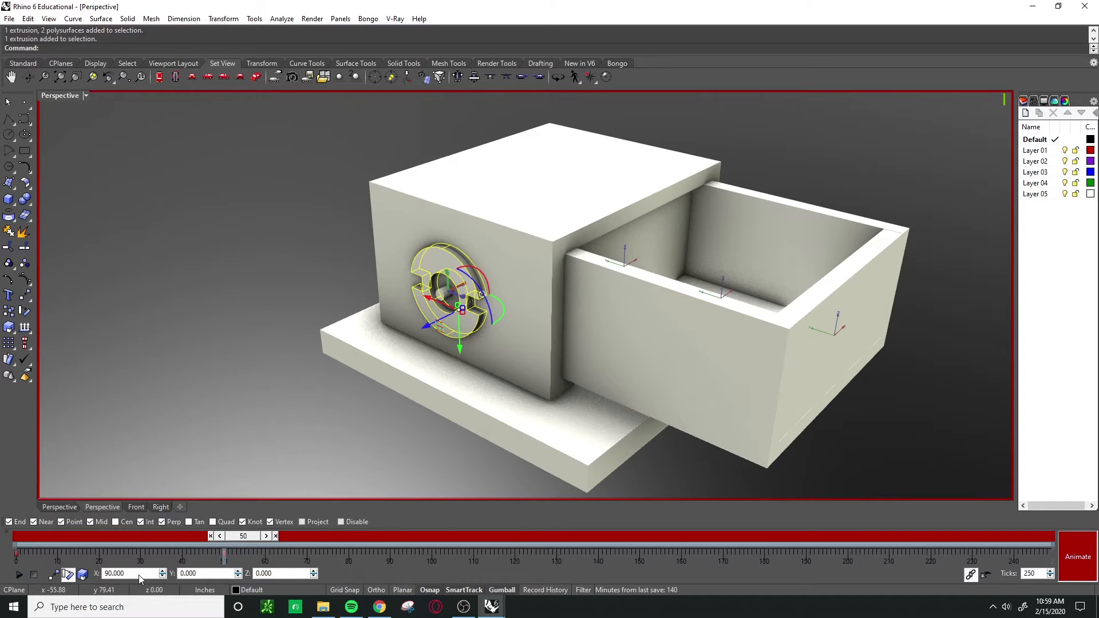
mouse_move(554, 347)
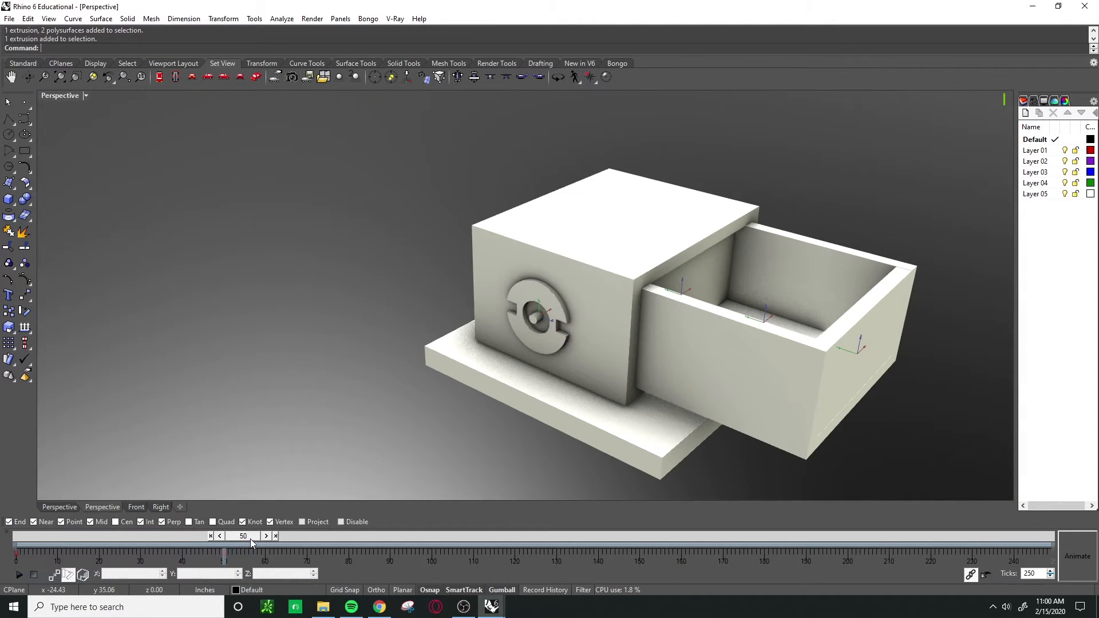
- Scrub back to frame 0 and bring up Bongo's Render Animation settings
left_click_drag(249, 542, 213, 543)
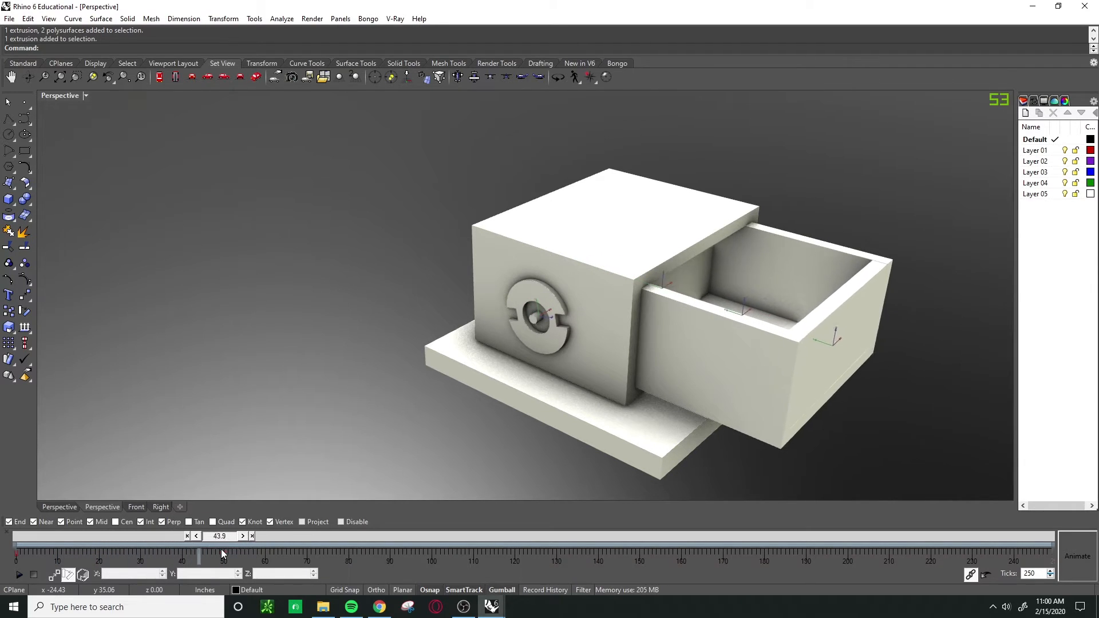
left_click_drag(219, 554, 49, 554)
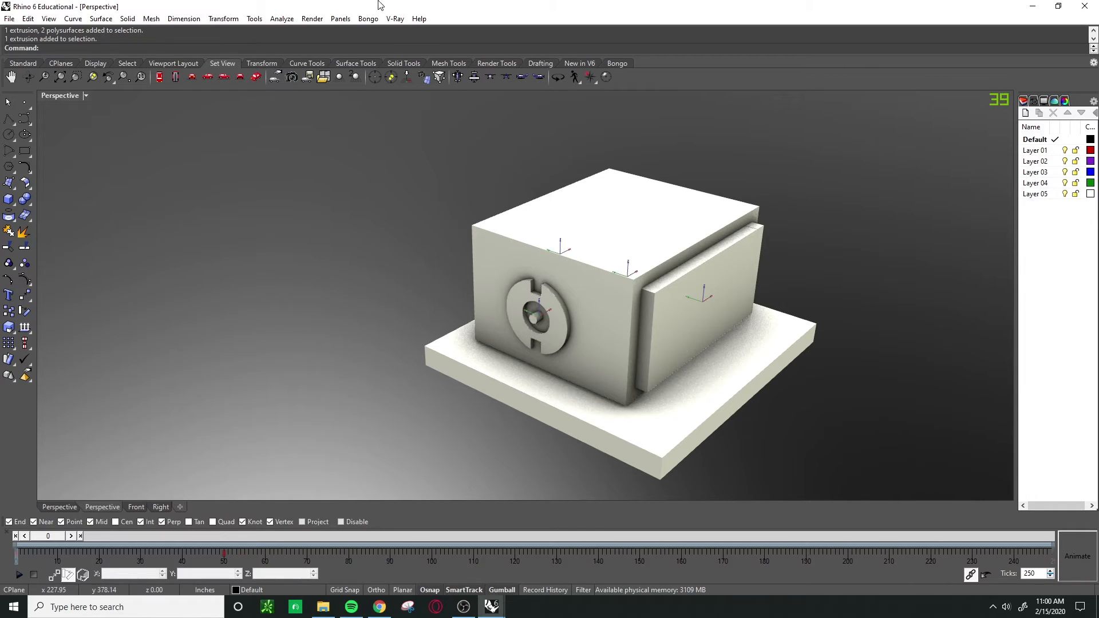
left_click(368, 18)
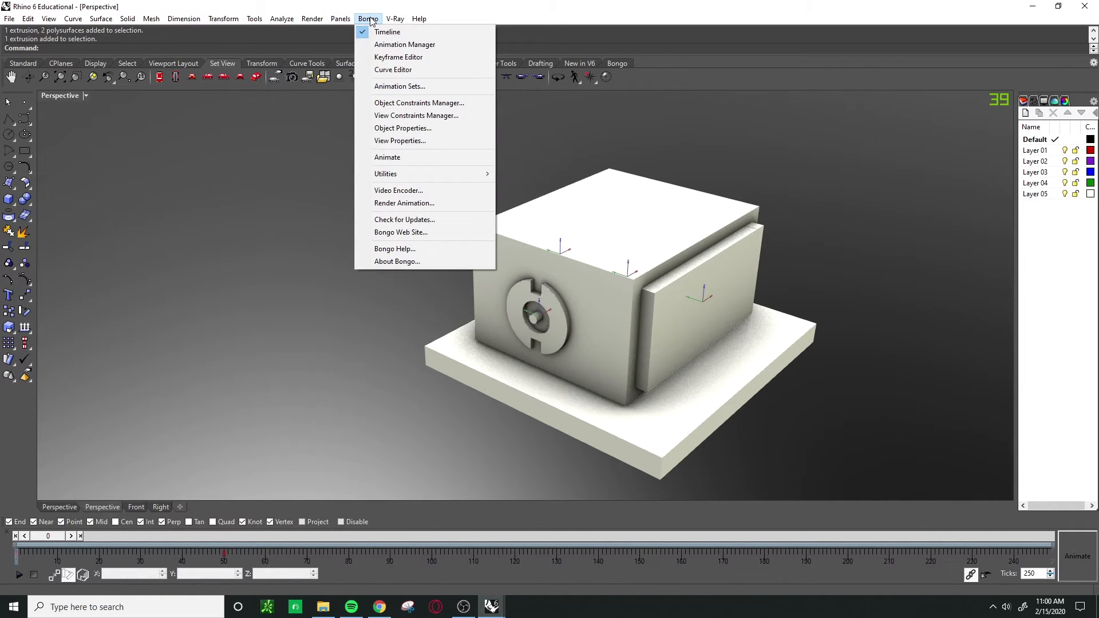
mouse_move(398, 191)
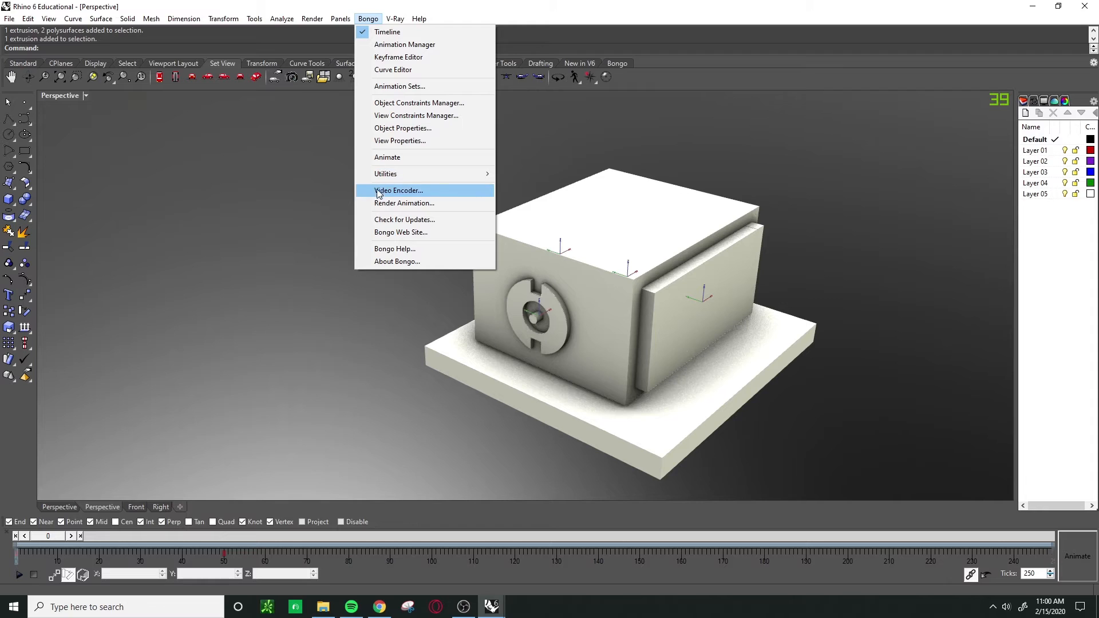
mouse_move(404, 203)
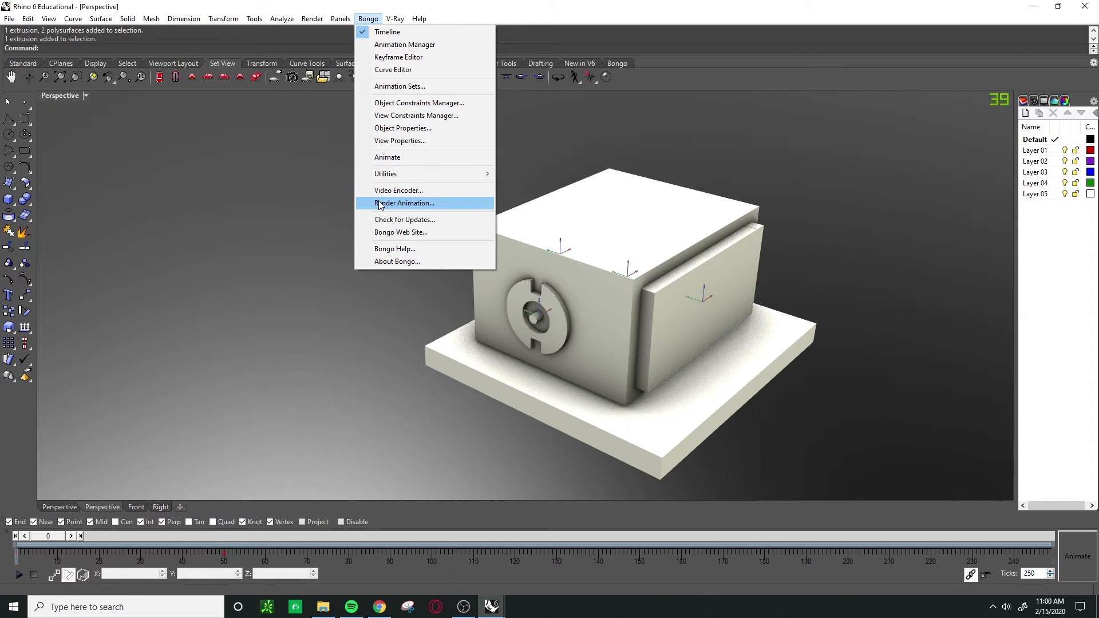
left_click(404, 202)
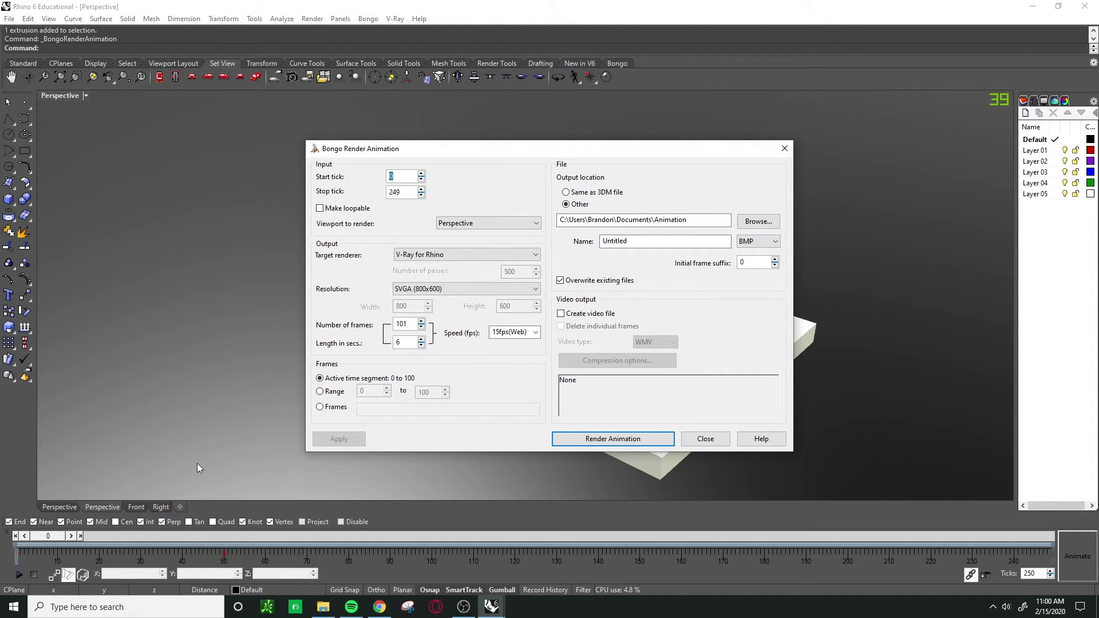
mouse_move(333, 320)
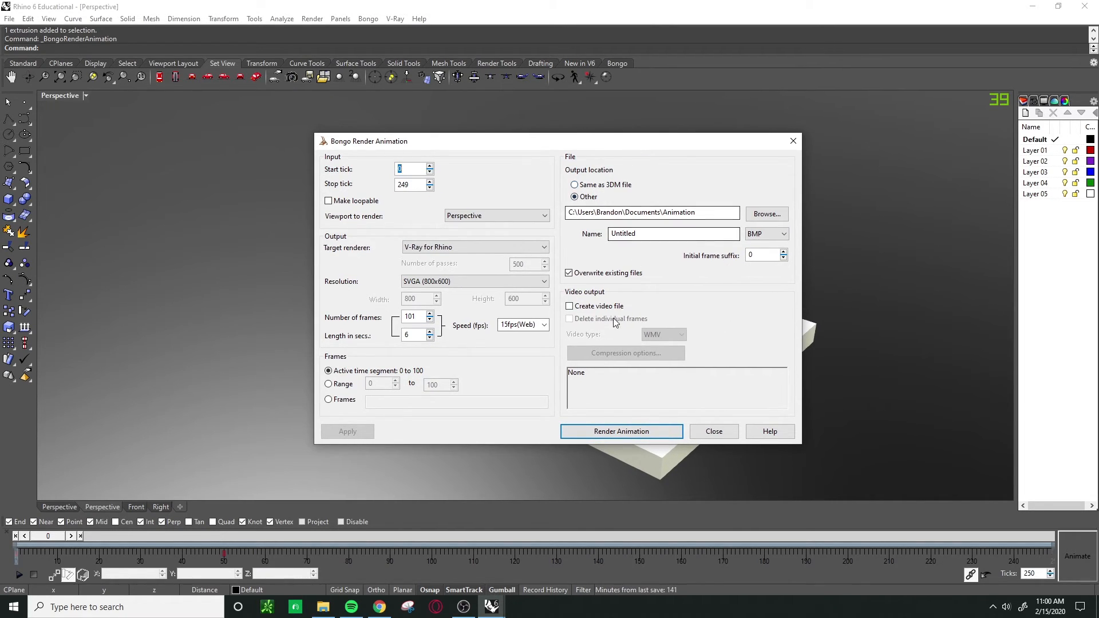
- Set Speed to 25fps(PAL) and Length to 4 seconds, then close the dialog
left_click(543, 324)
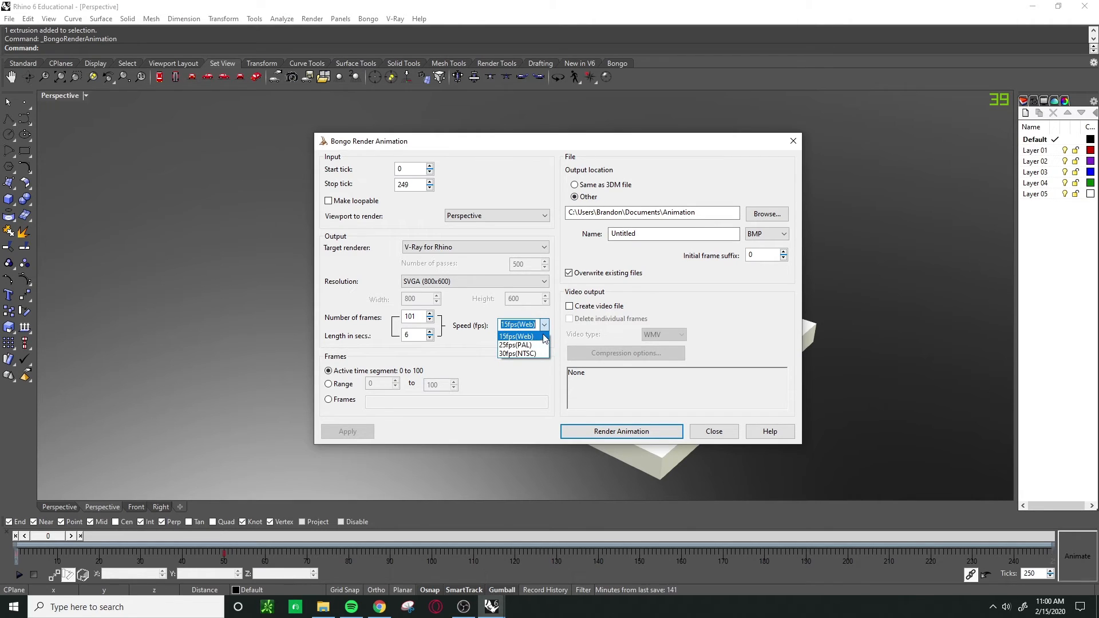
left_click(515, 345)
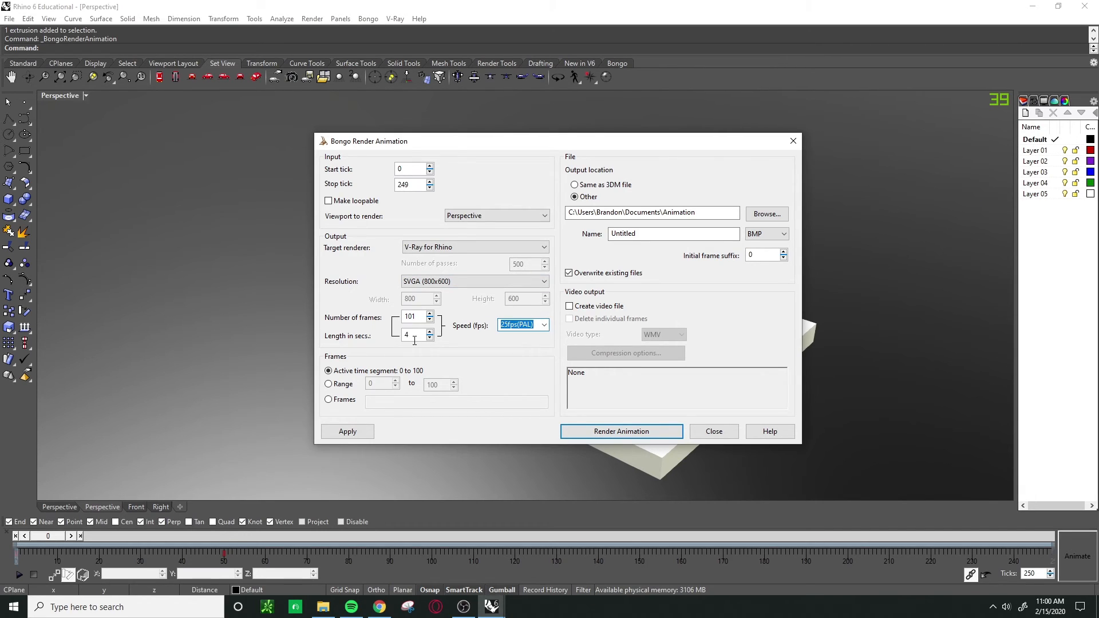
left_click(475, 247)
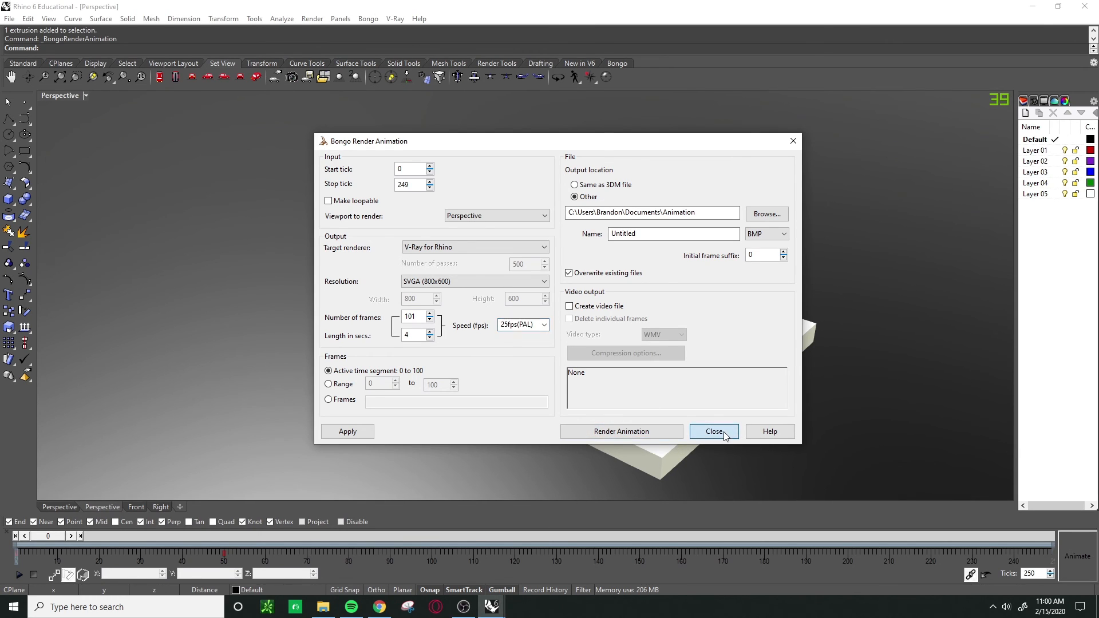
left_click(713, 432)
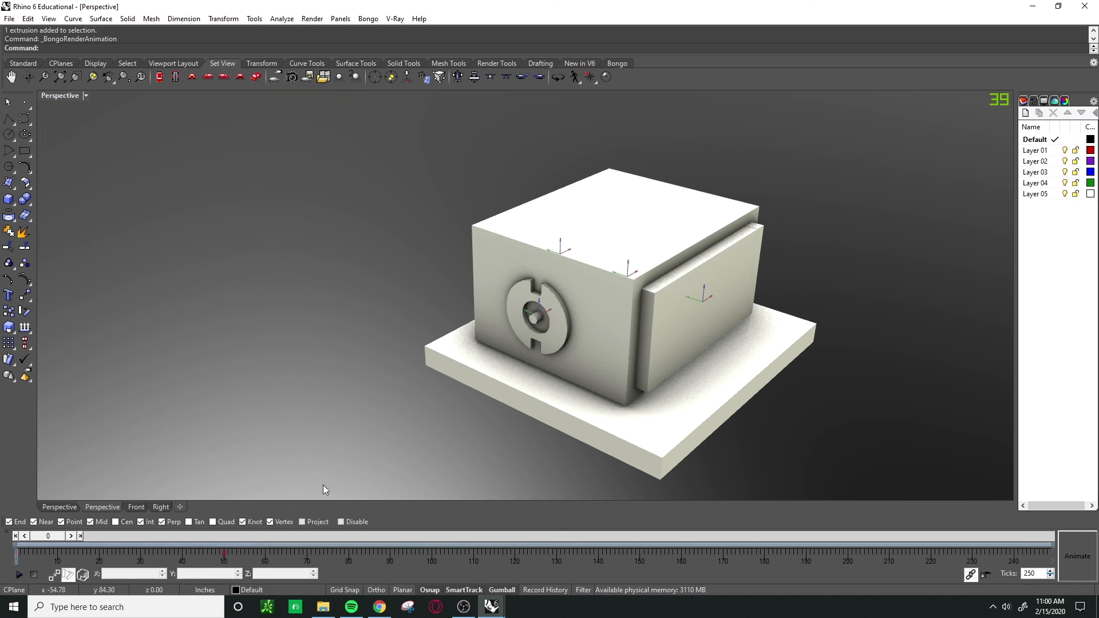